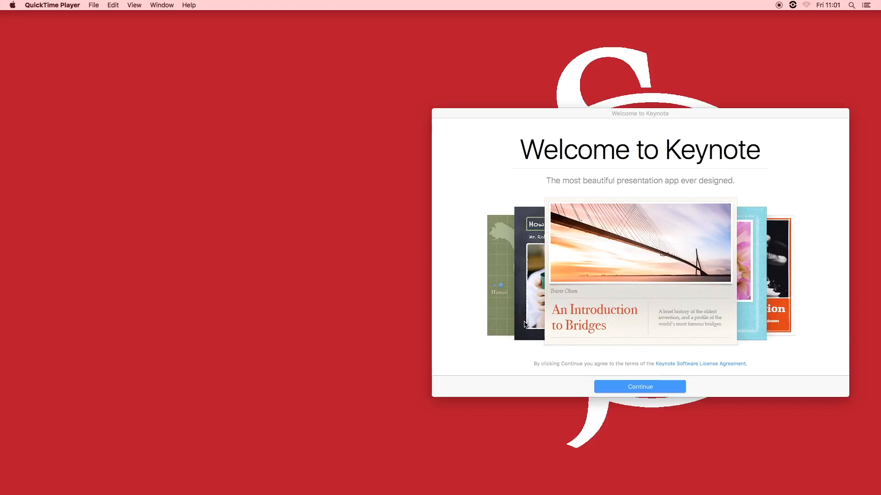
pyautogui.moveTo(580, 377)
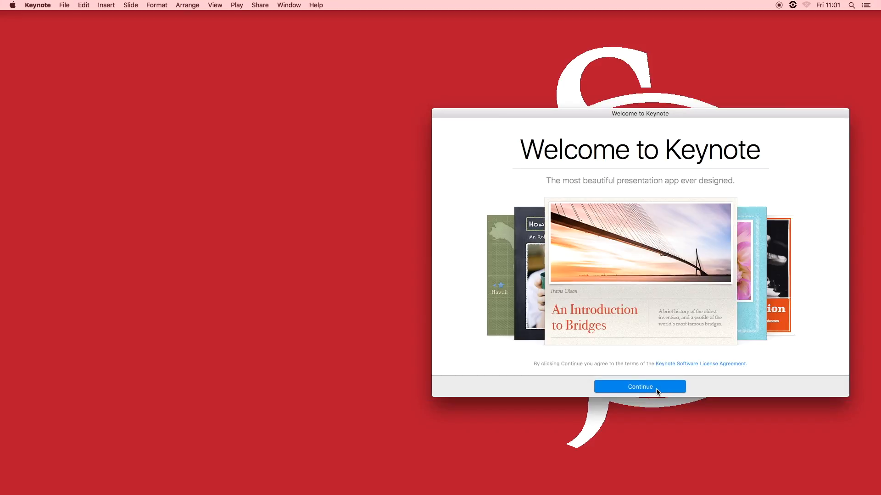
# Step: Start a new presentation from the theme chooser using the Black theme
pyautogui.click(639, 386)
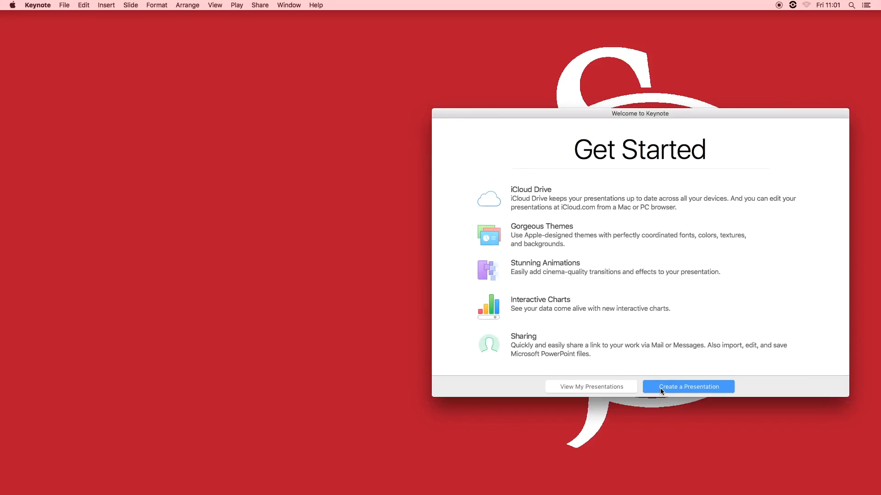
pyautogui.click(687, 386)
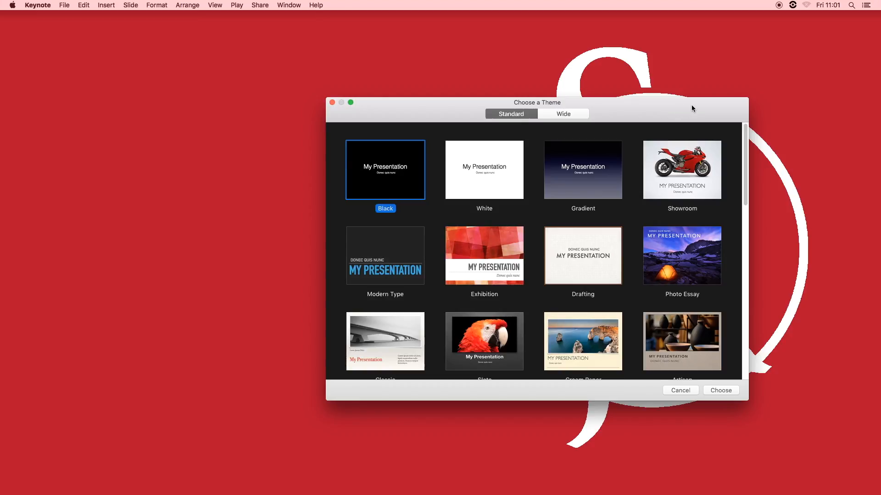
pyautogui.moveTo(570, 205)
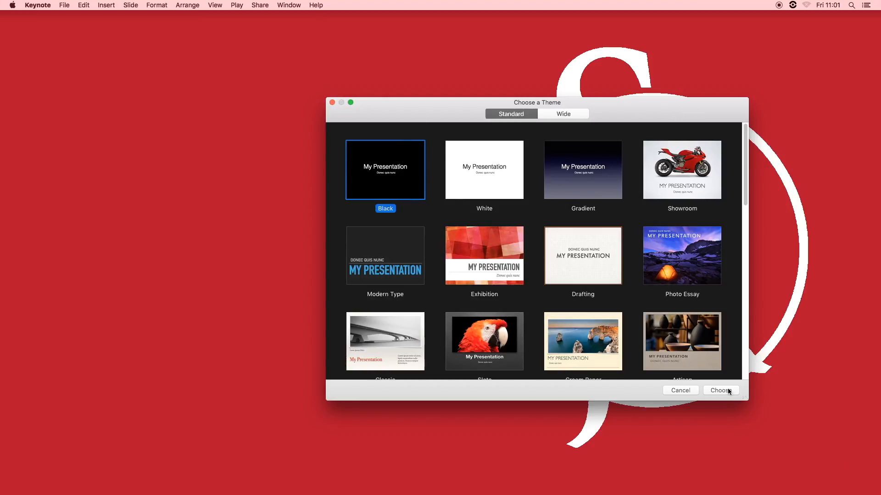
pyautogui.click(721, 391)
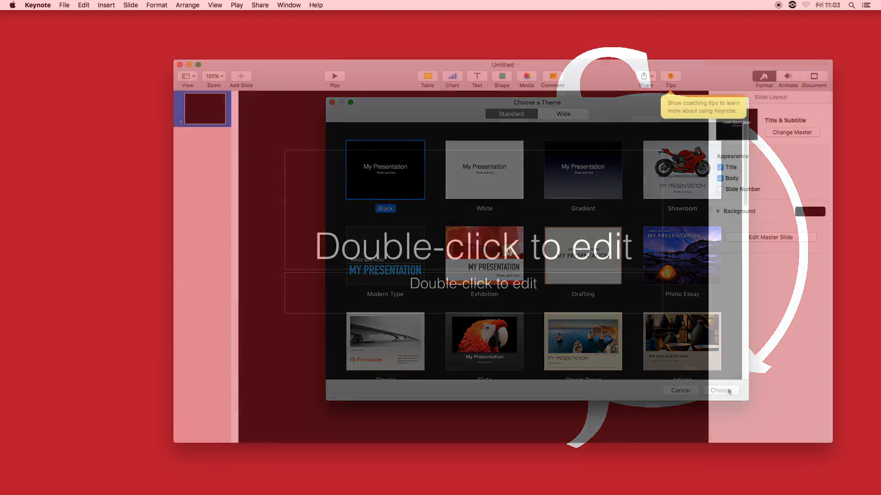
# Step: Enter 'The Technician Project' as the title slide's title text
pyautogui.click(721, 391)
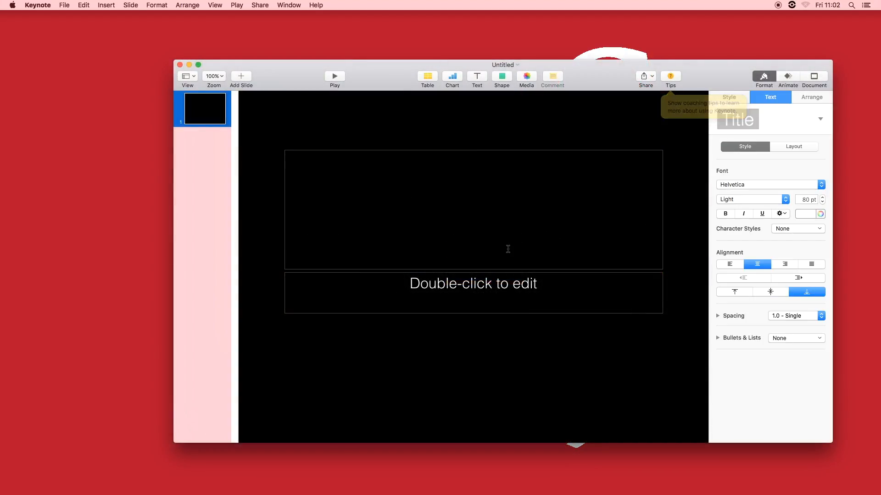
pyautogui.write('T')
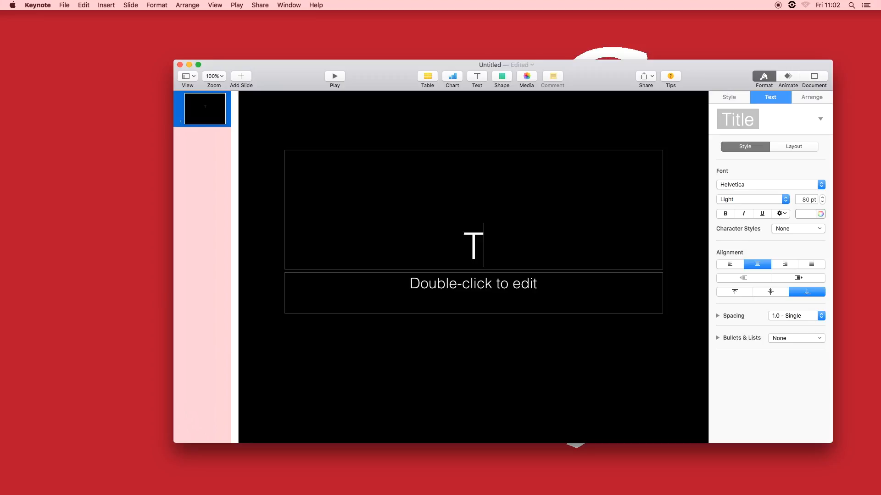
pyautogui.write('The Technician Proje')
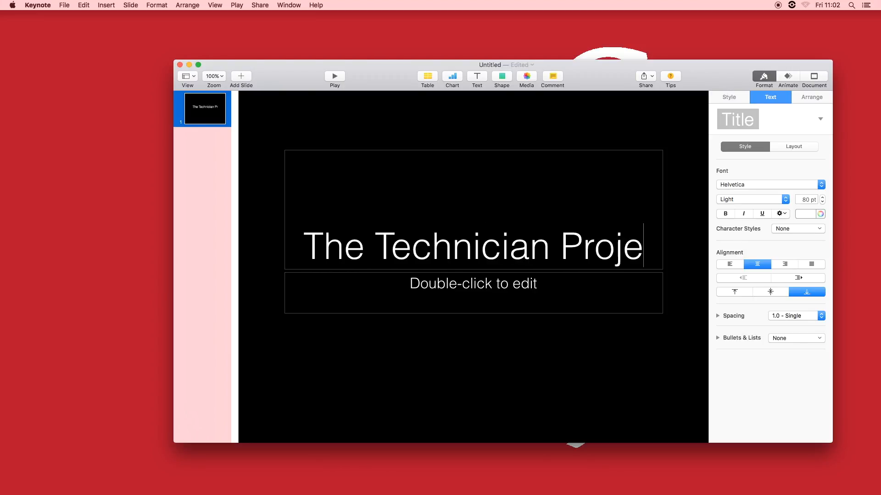
pyautogui.write('ct')
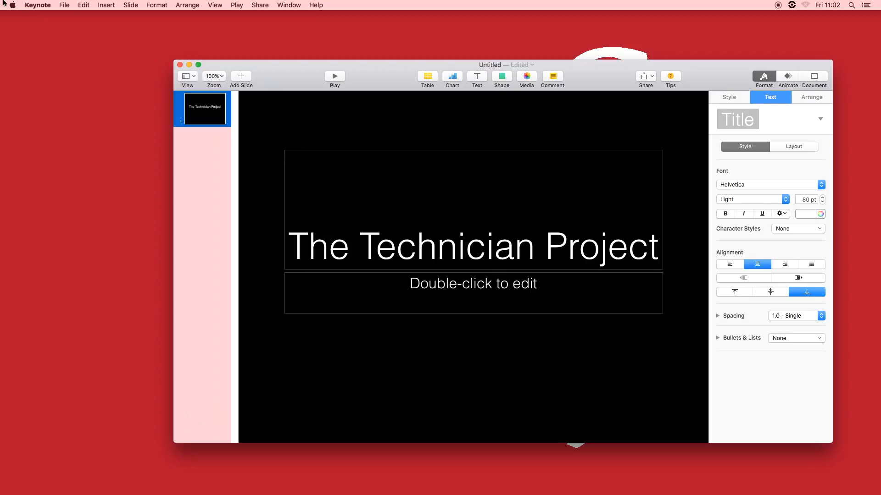
pyautogui.click(65, 5)
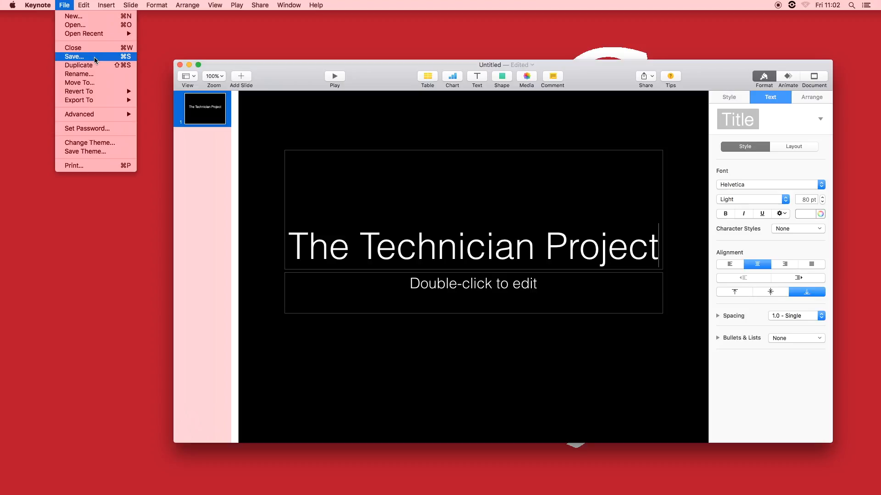
# Step: Begin saving the presentation to the Desktop under the name 'Keynote'
pyautogui.click(74, 56)
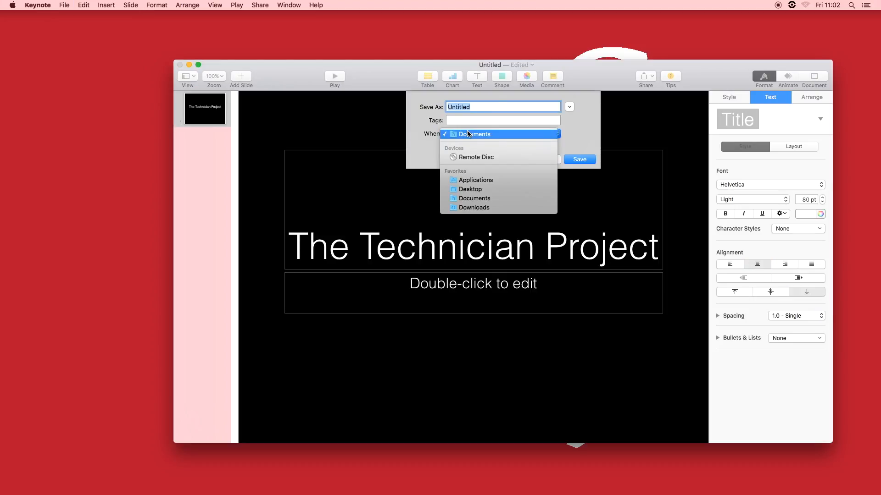
pyautogui.click(469, 189)
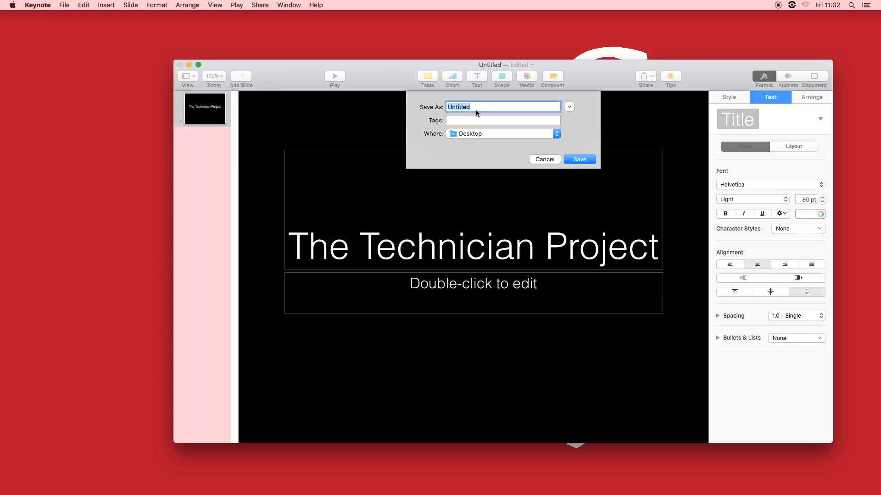
pyautogui.write('Keynot')
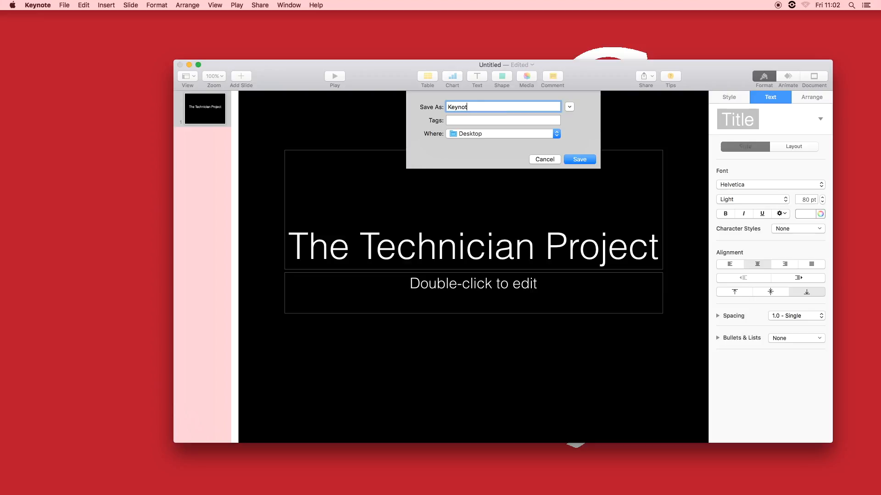